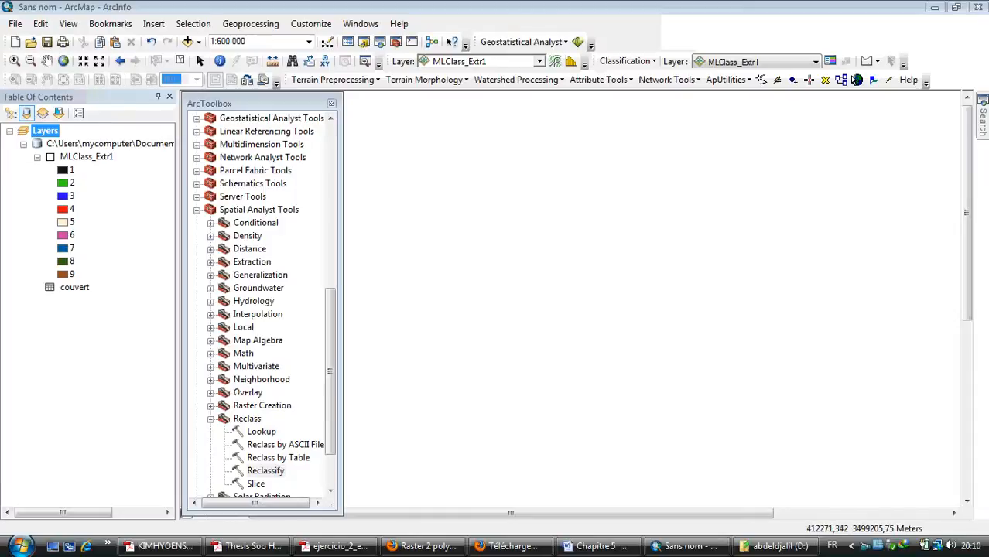
mouse_move(210, 184)
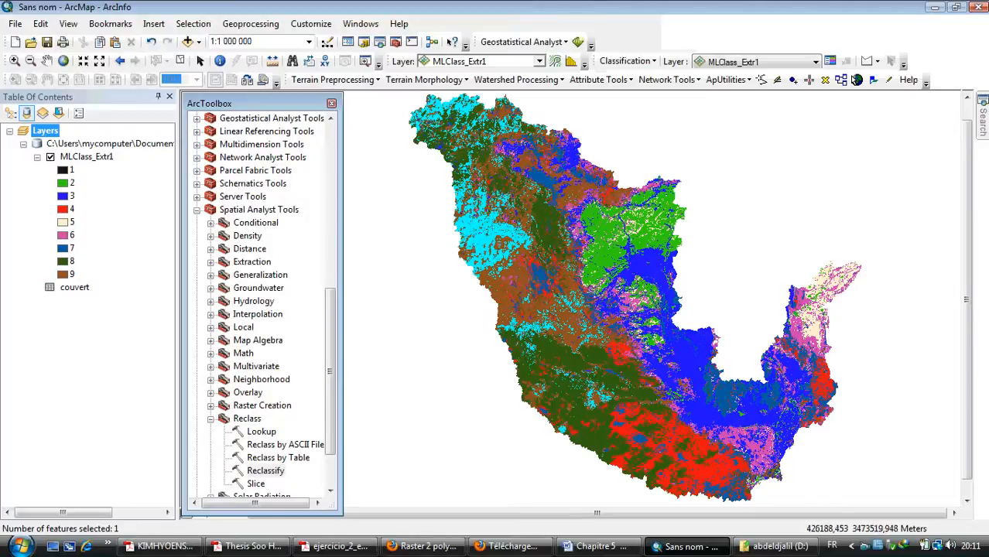
Step: Add Raster to Polygon from Conversion Tools to the model and connect MLClass_Extr1 as its input
scroll(down, 3)
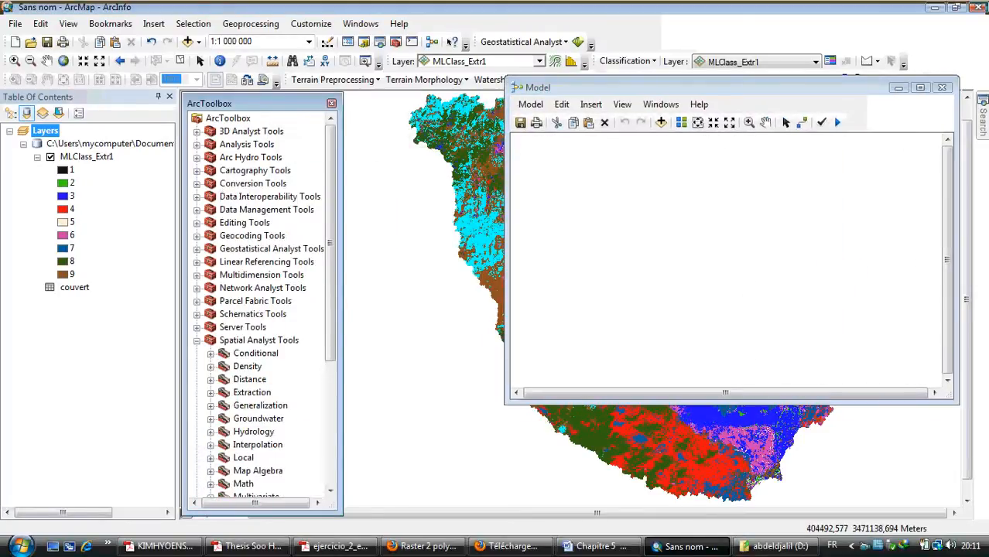
click(198, 183)
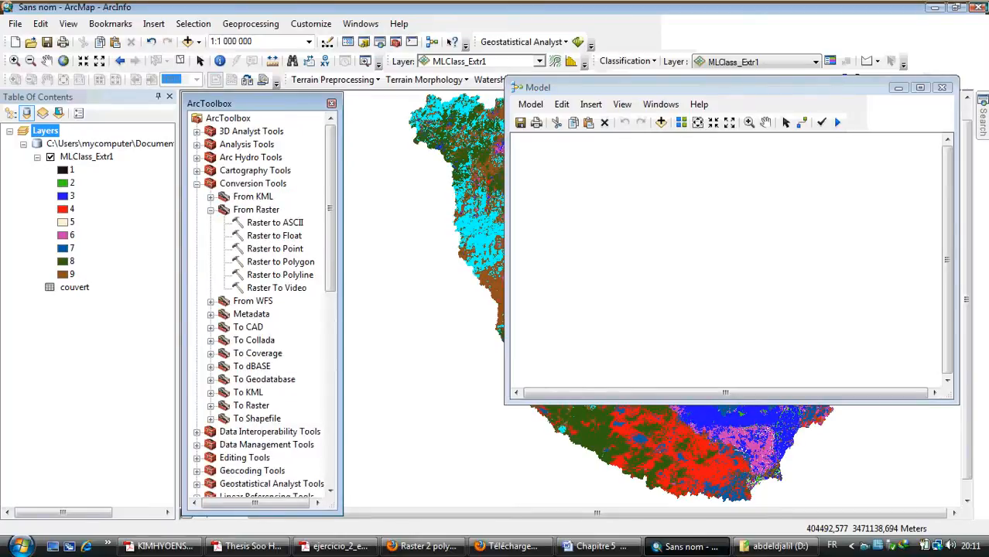
click(280, 261)
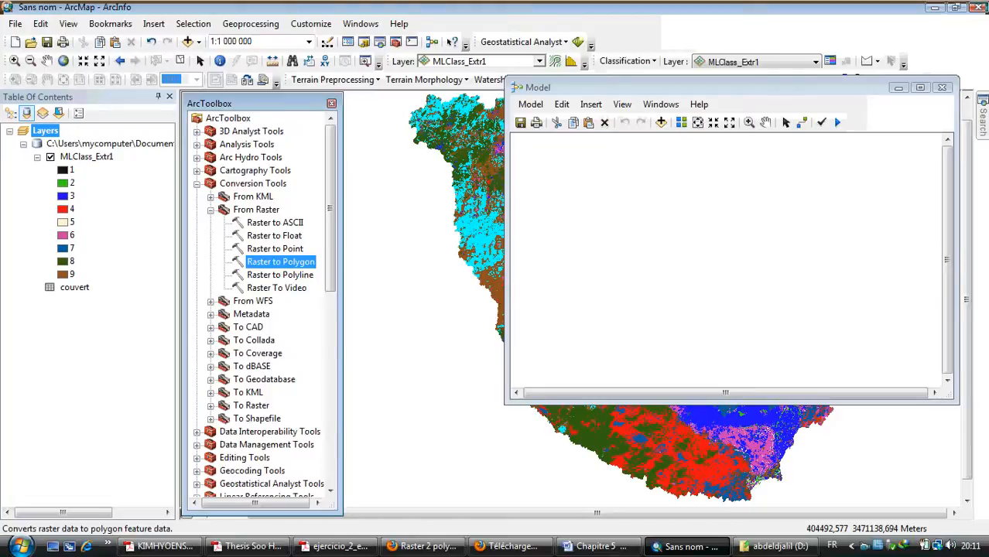
drag(280, 261, 693, 269)
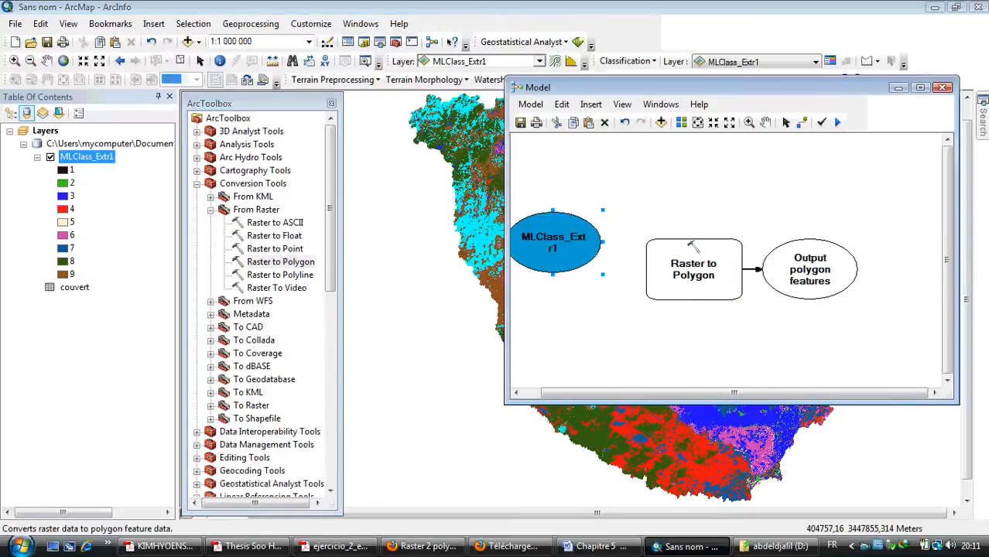
drag(552, 239, 556, 267)
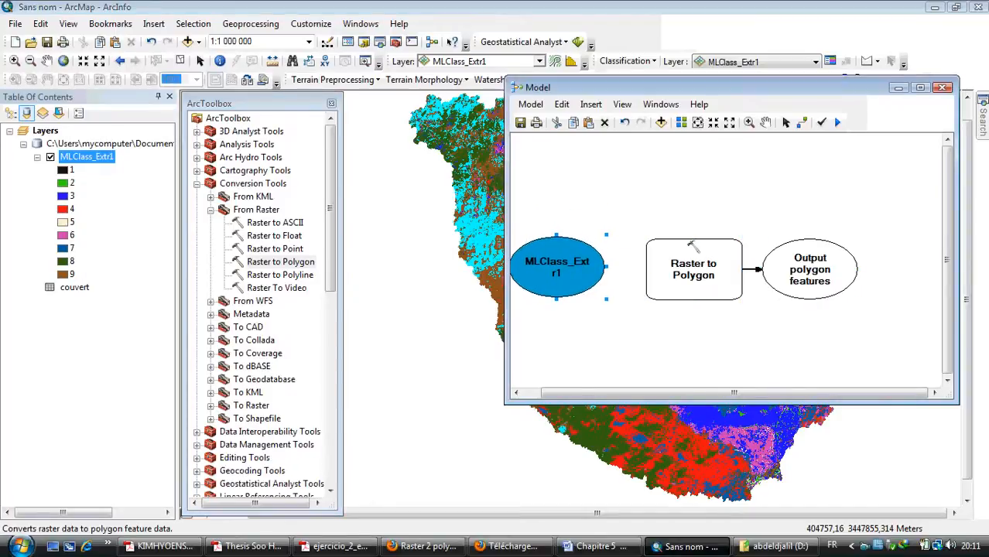
drag(728, 87, 635, 83)
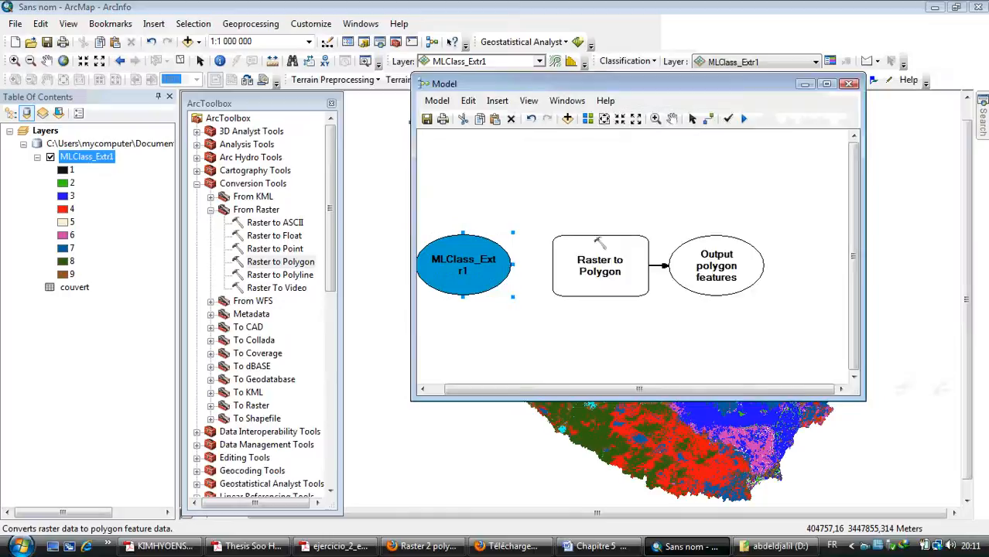
drag(634, 83, 503, 105)
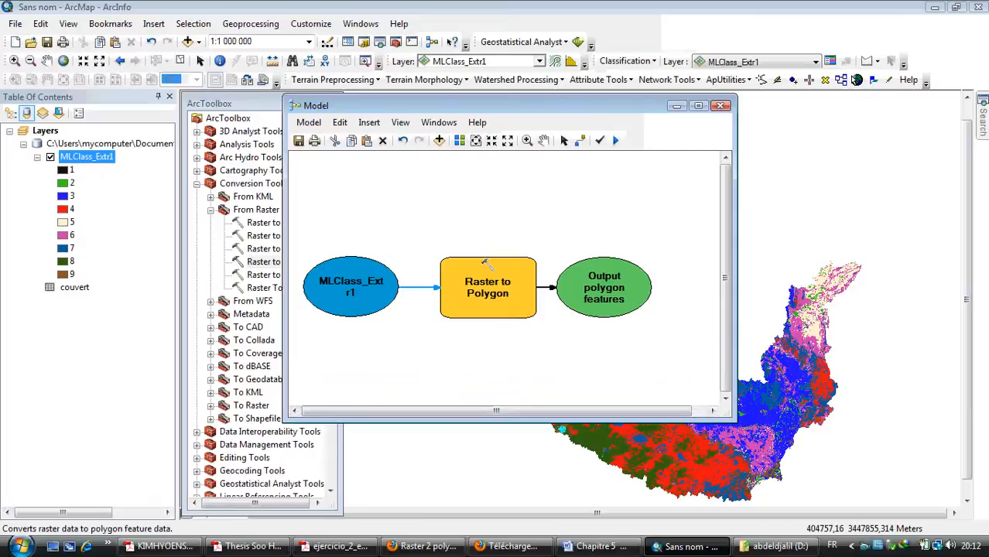
Step: Set the Raster to Polygon output feature class to D:\landcover.shp and confirm
click(488, 287)
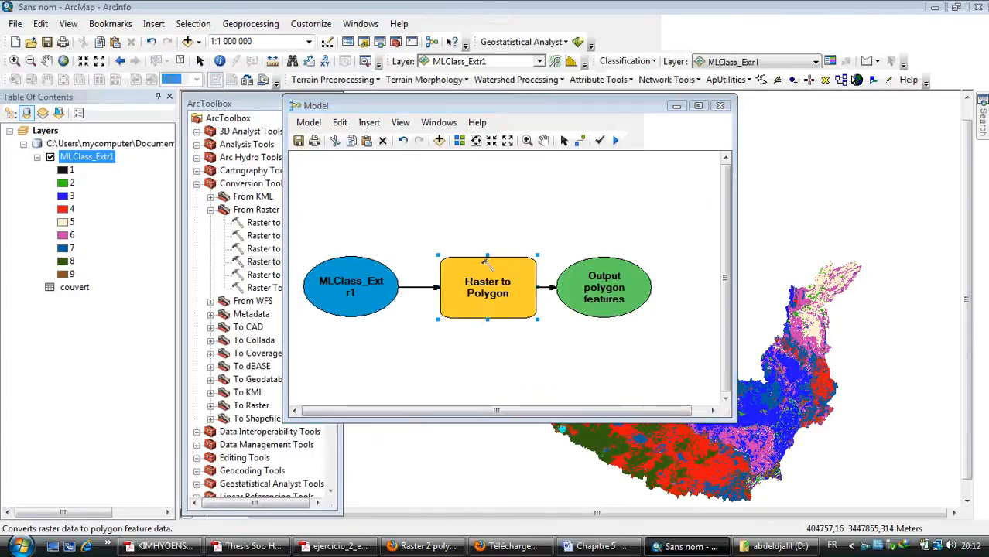
double_click(488, 287)
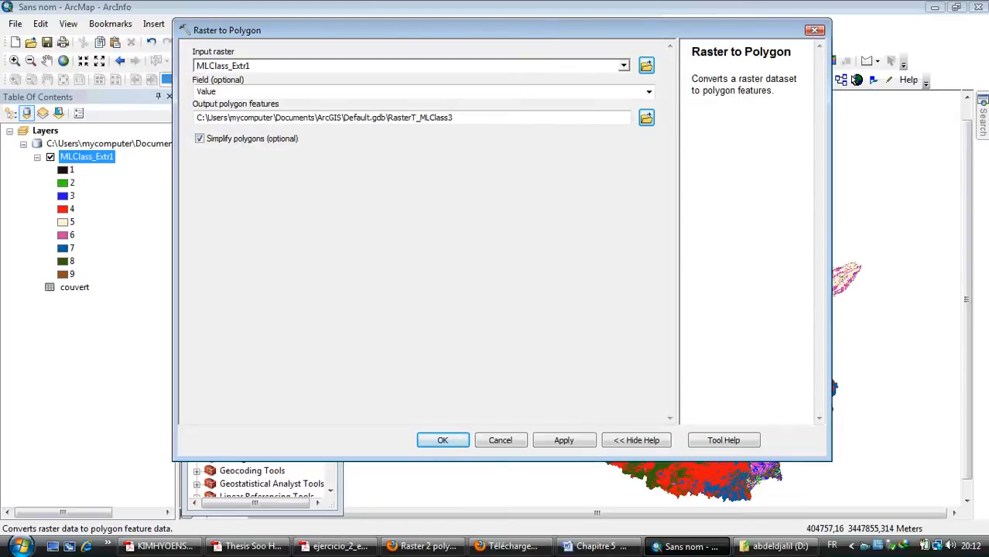
drag(425, 30, 387, 30)
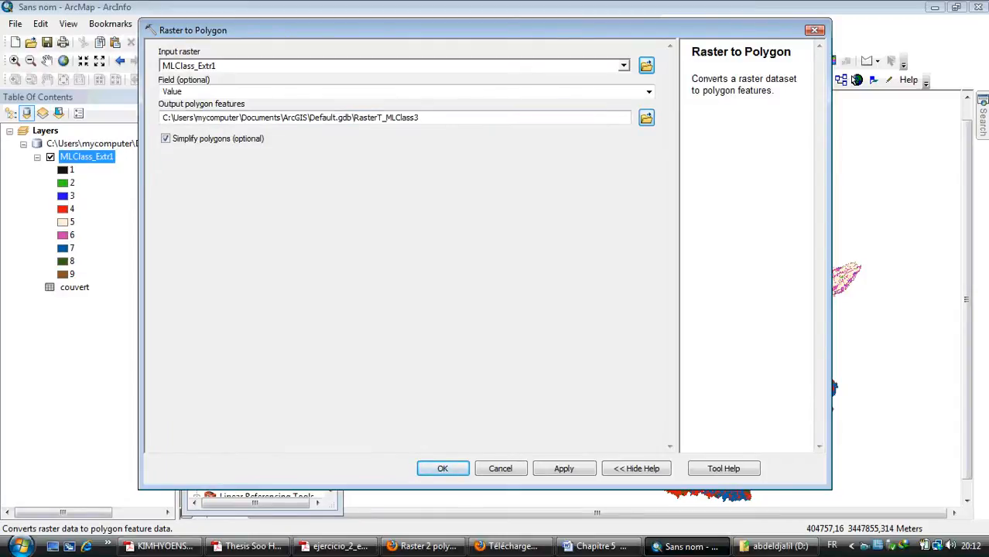
click(646, 117)
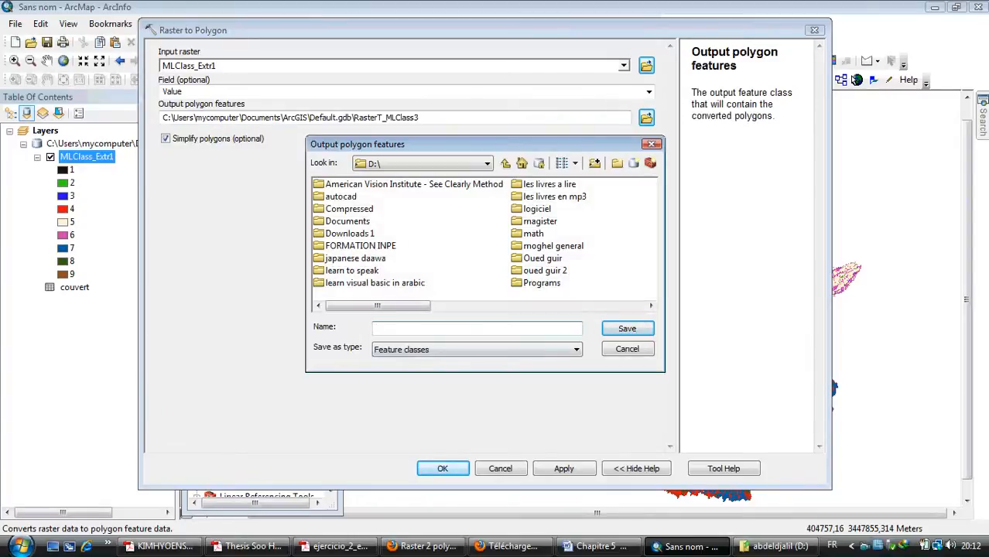
text(land)
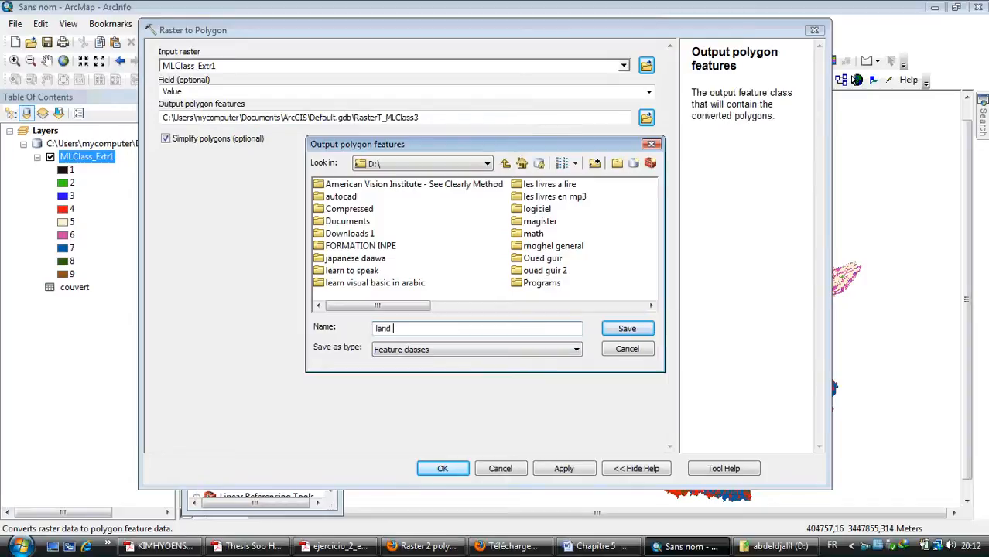
text(over)
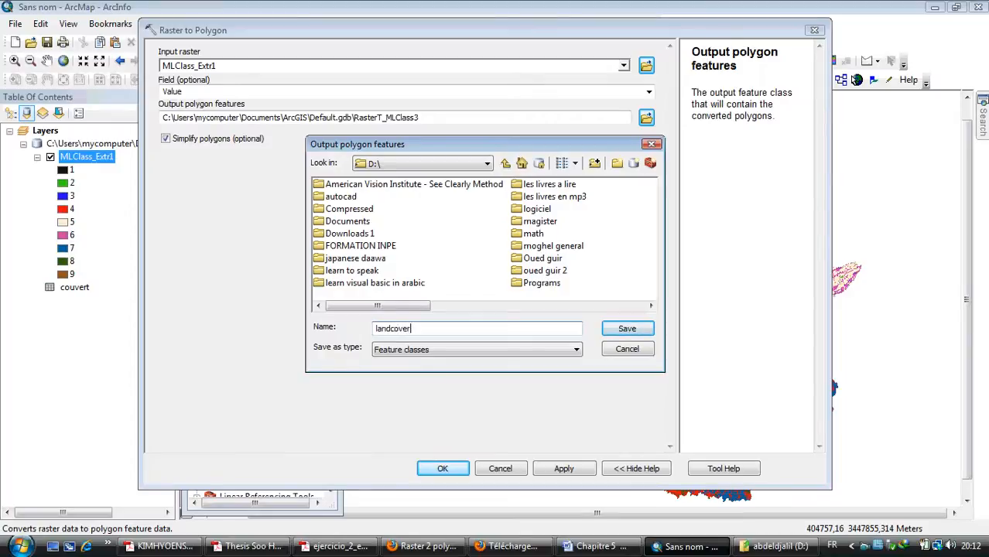
click(626, 328)
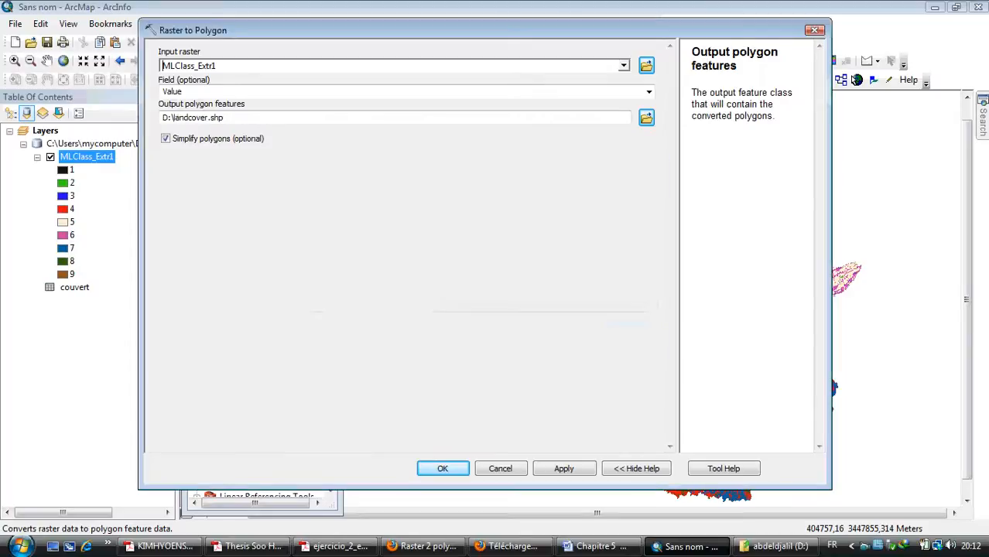
click(403, 91)
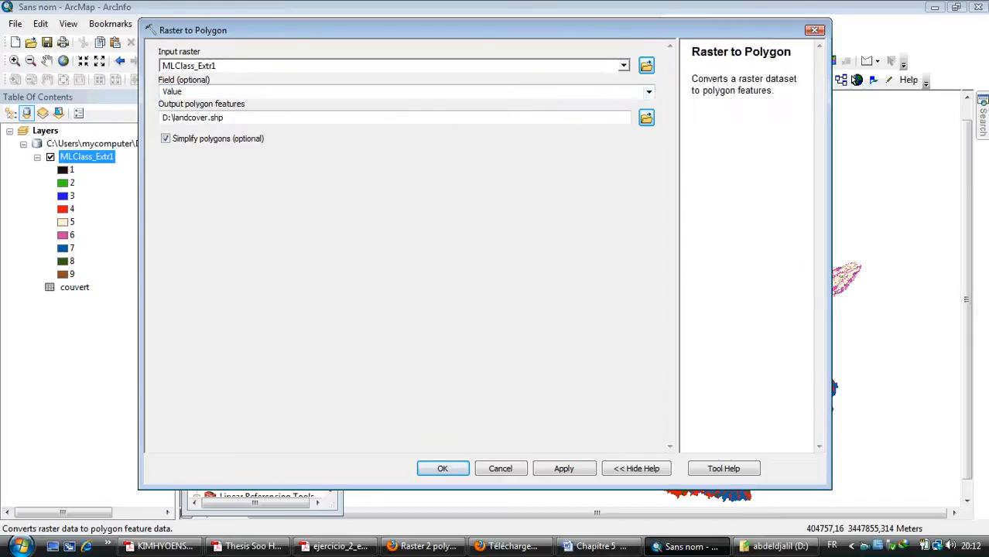
click(443, 468)
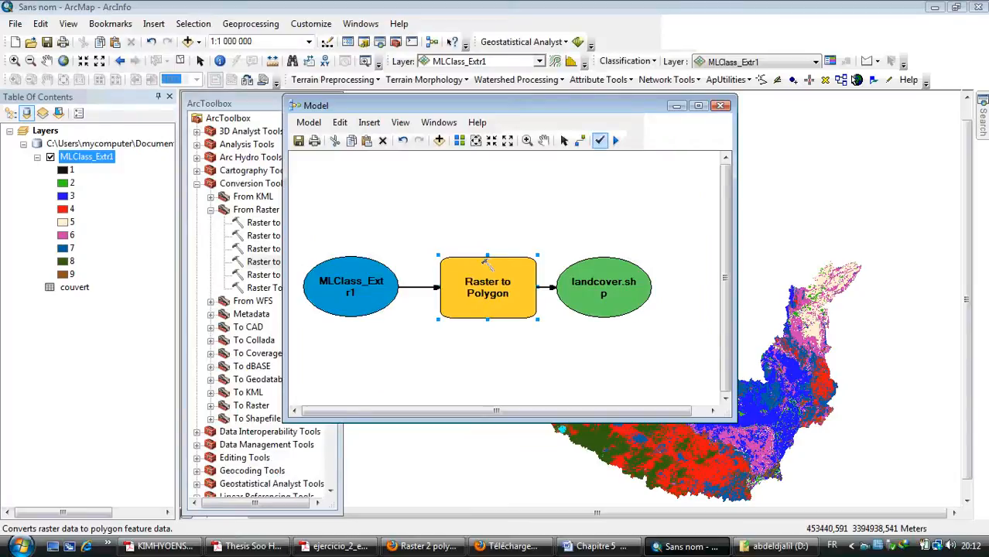
Step: Run the model to create landcover.shp, then close the progress window
click(616, 140)
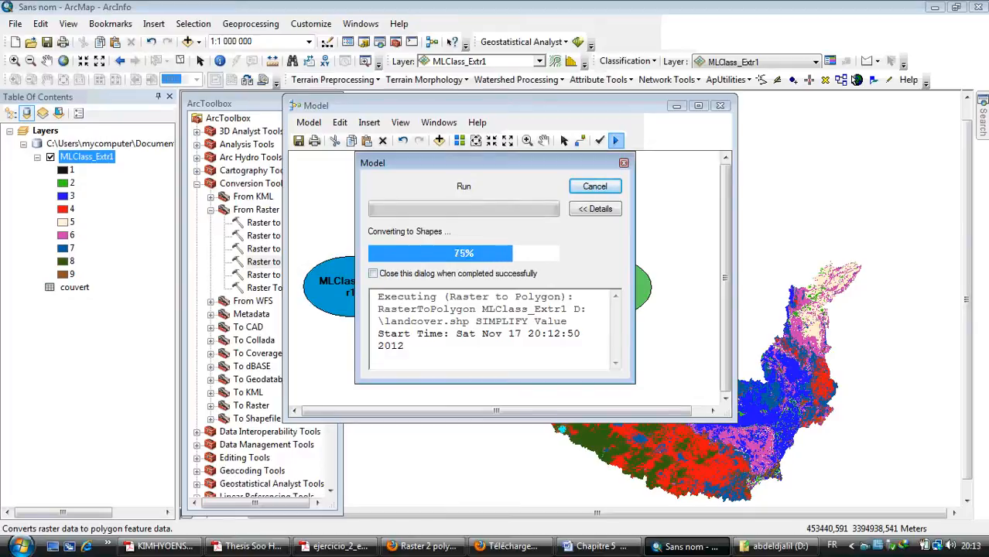
click(373, 273)
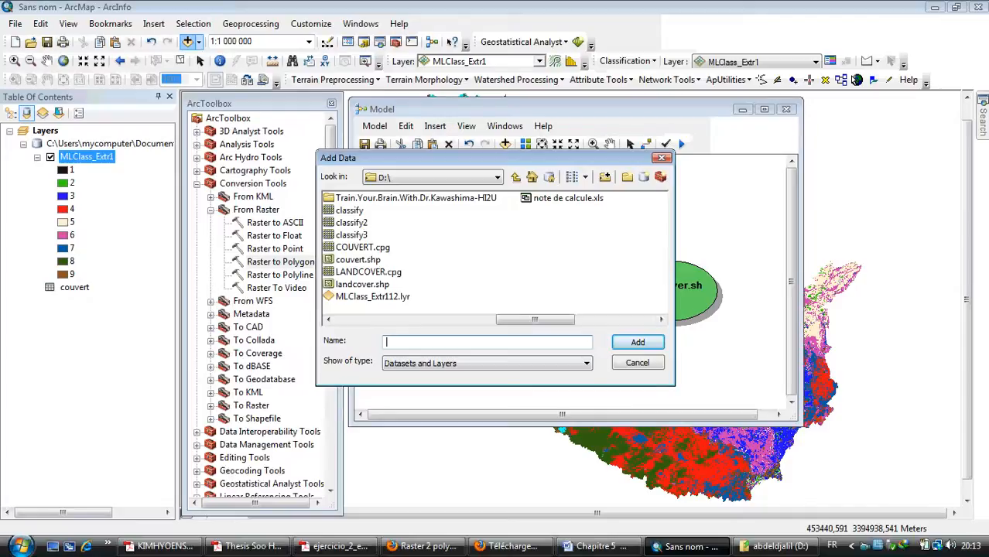
Step: Add landcover.shp from drive D to the map via Add Data
click(362, 284)
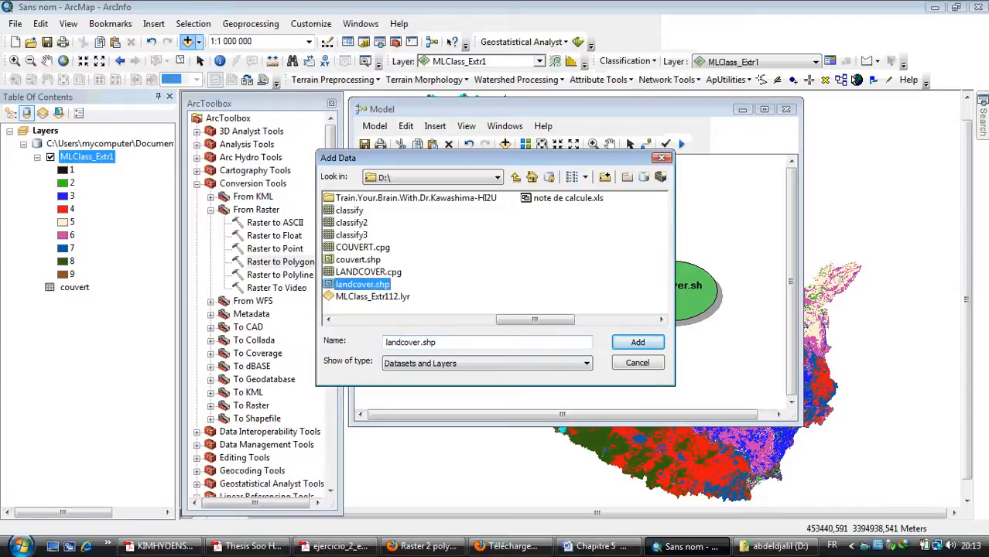
click(637, 342)
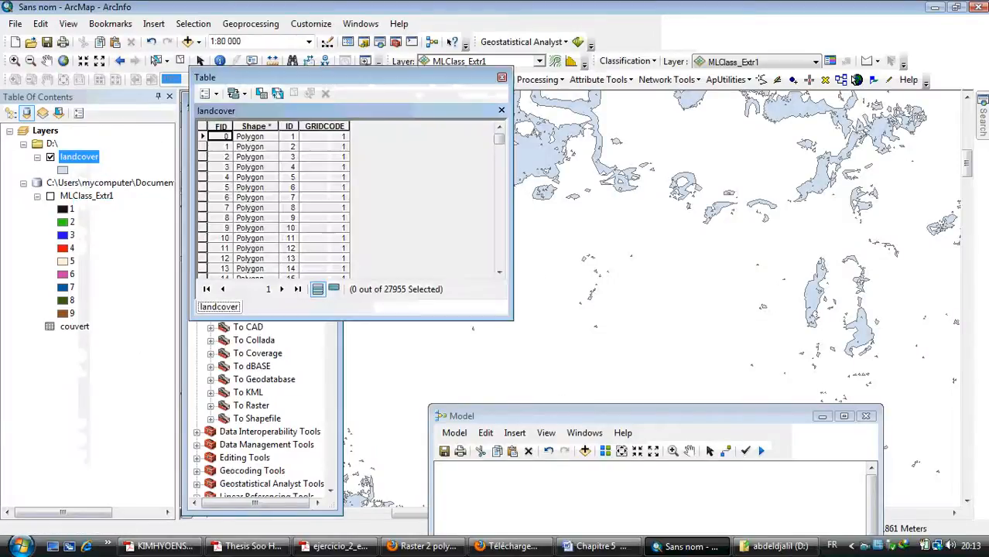
click(205, 92)
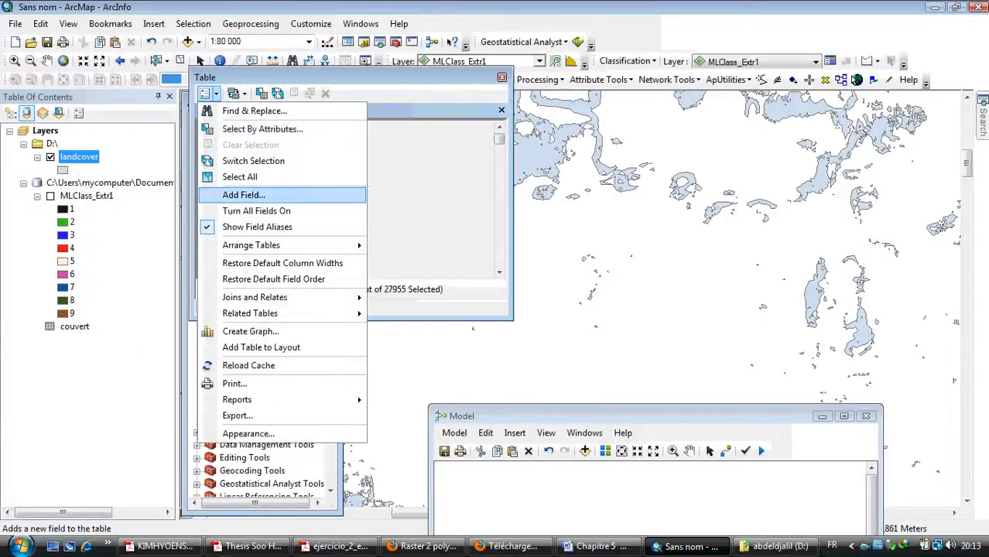
click(244, 195)
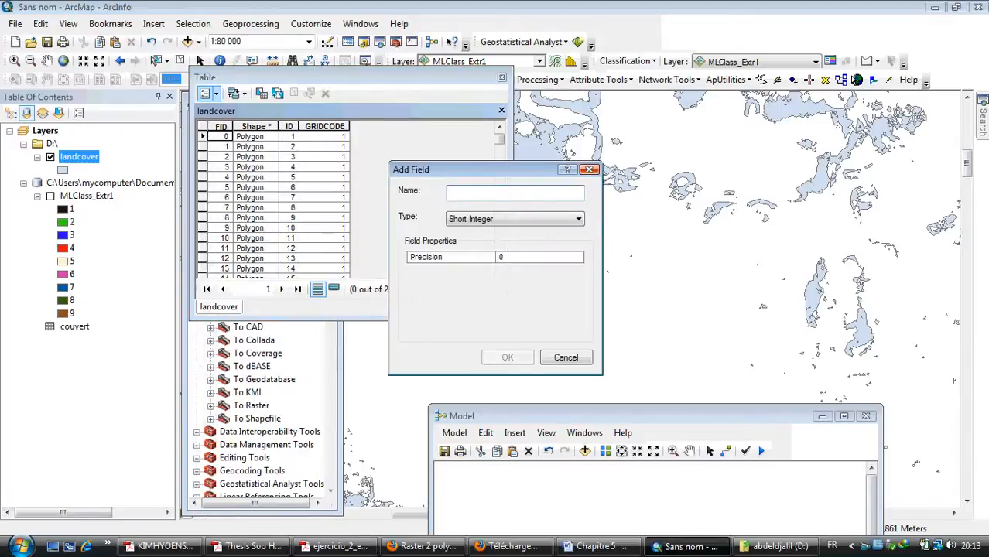
click(566, 357)
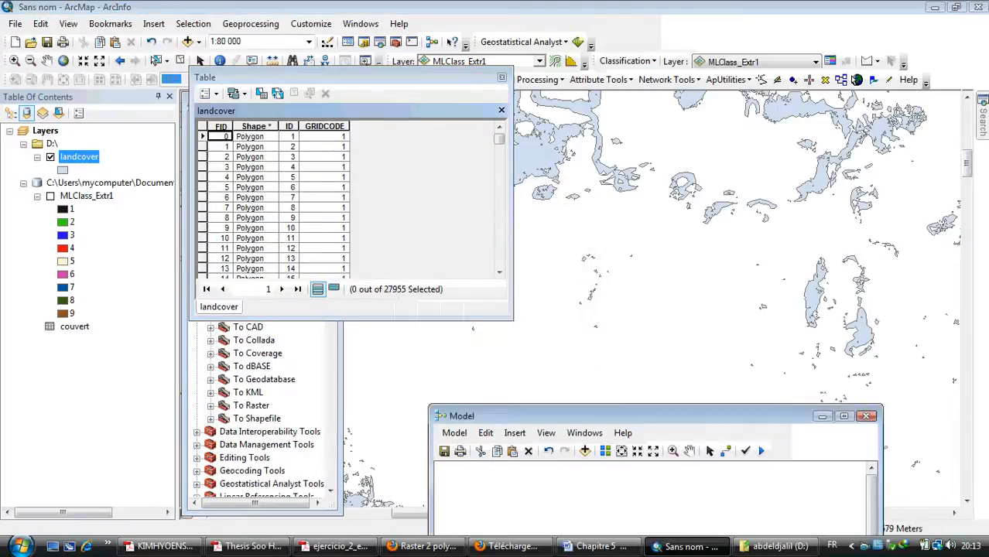